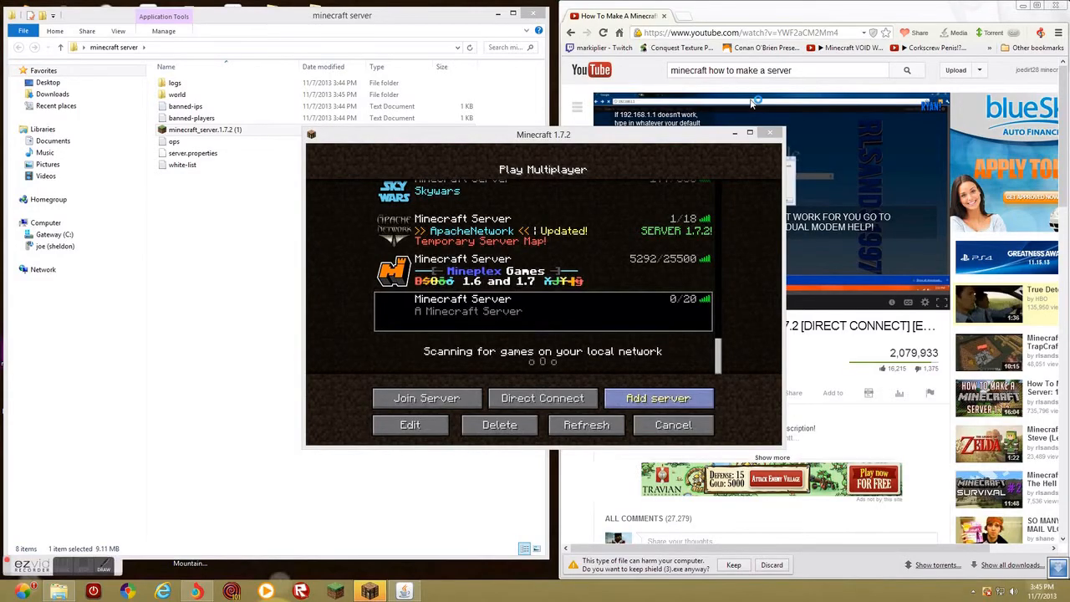
# Maximize the Minecraft 1.7.2 window so the server list fills the screen.
pyautogui.click(749, 132)
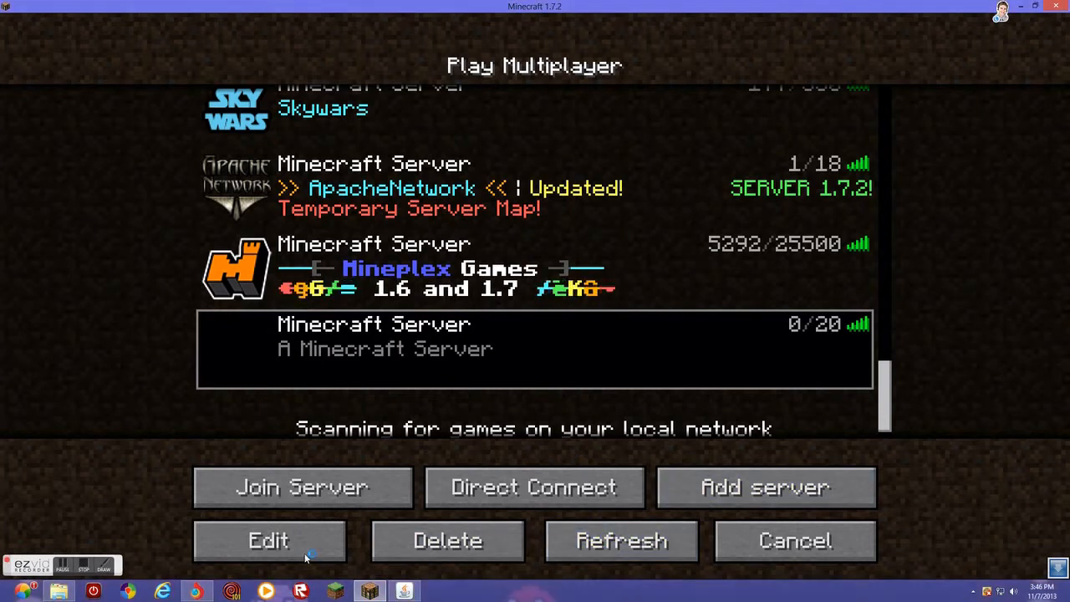
pyautogui.click(269, 540)
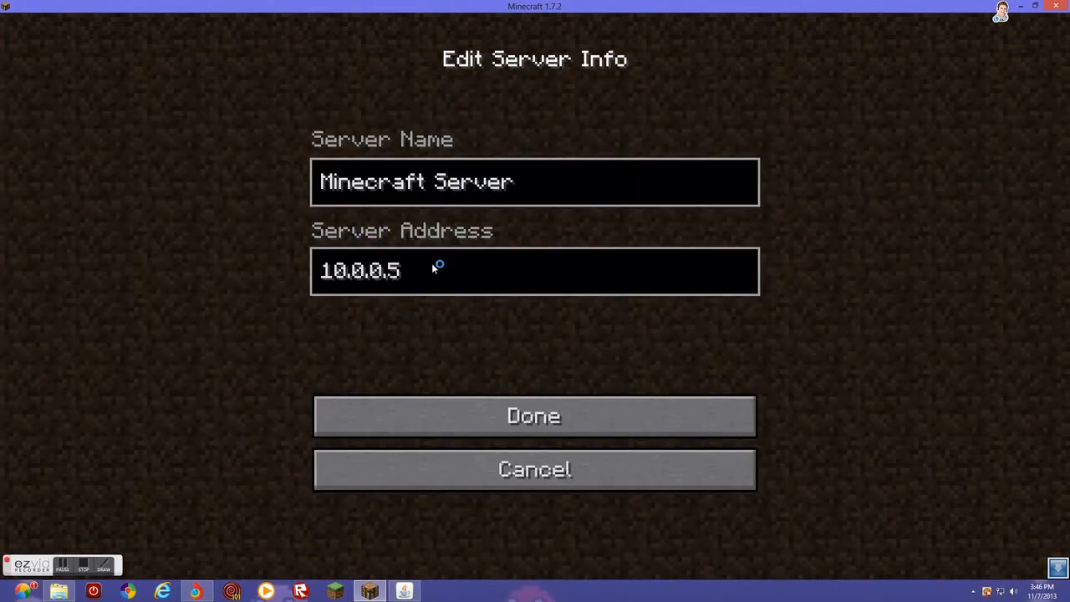
pyautogui.moveTo(550, 555)
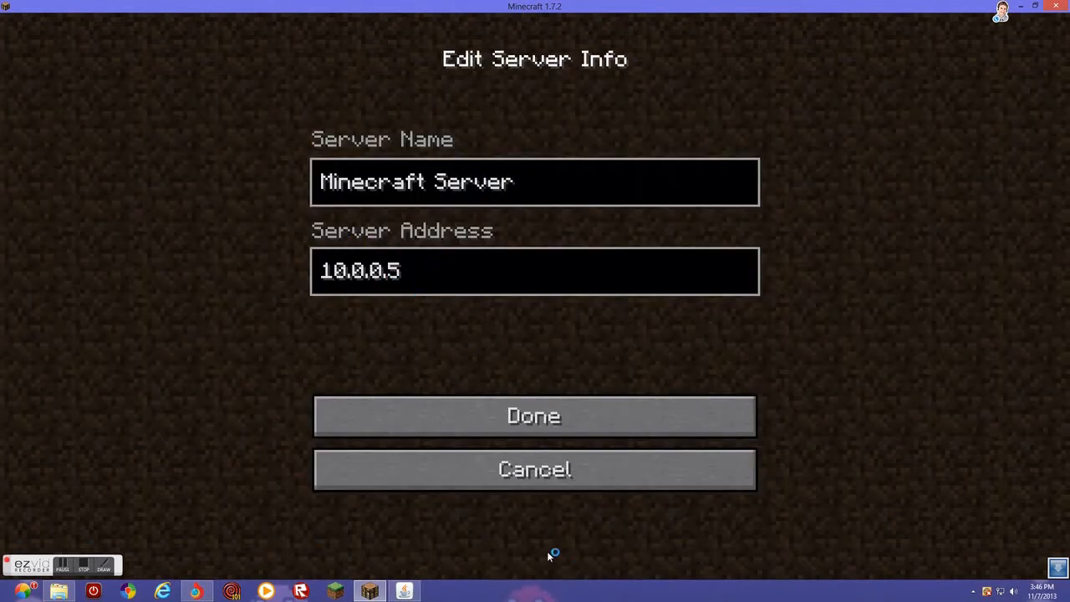
pyautogui.click(533, 414)
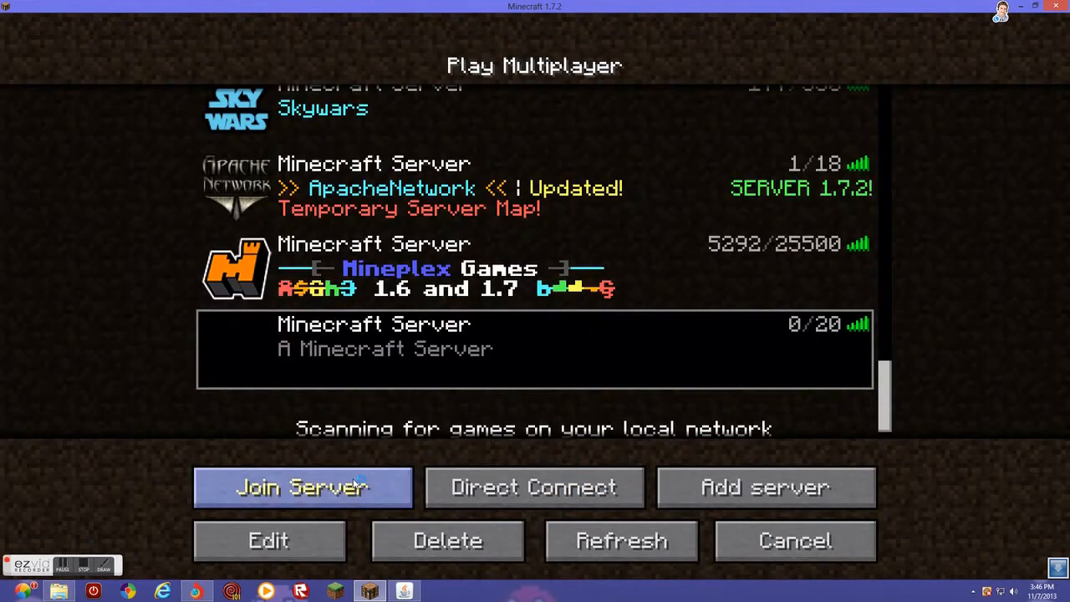
# Join the local Minecraft Server, explore the rainy coastal world, then pause with Escape.
pyautogui.click(303, 488)
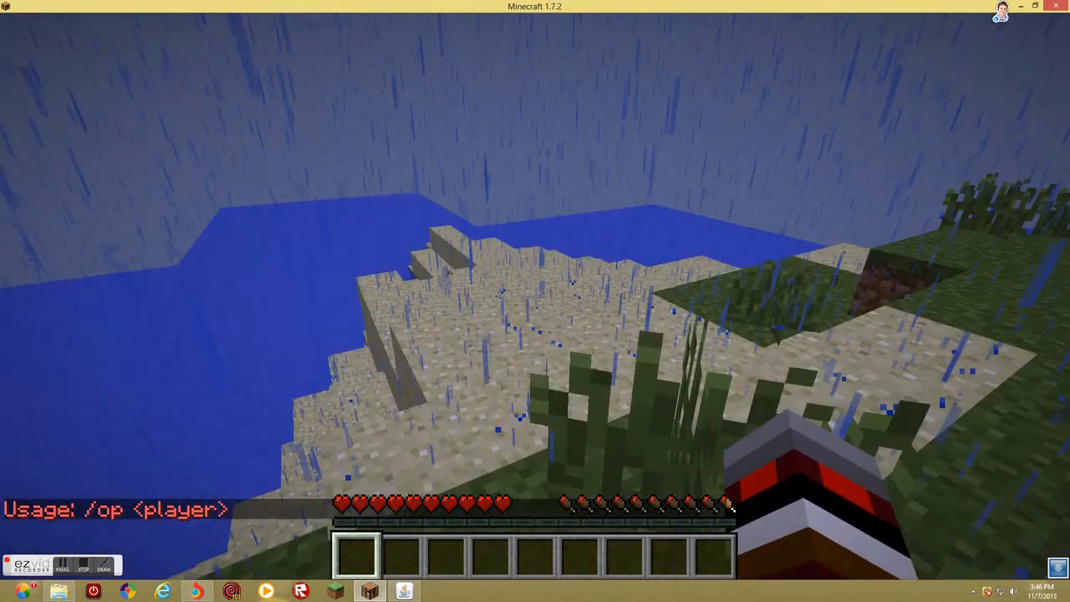
pyautogui.moveTo(535, 301)
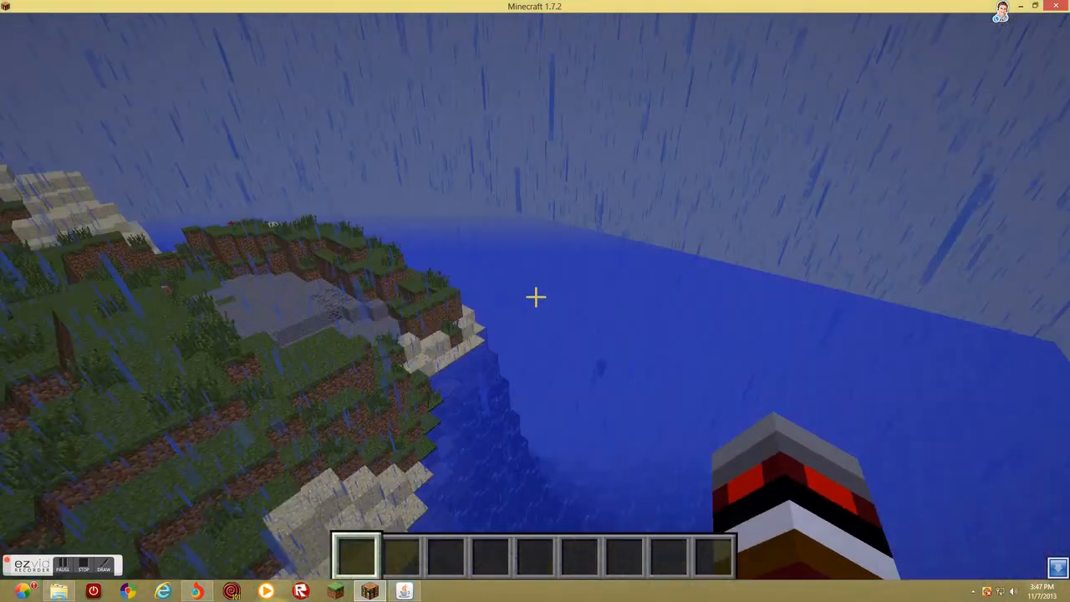
pyautogui.moveTo(535, 298)
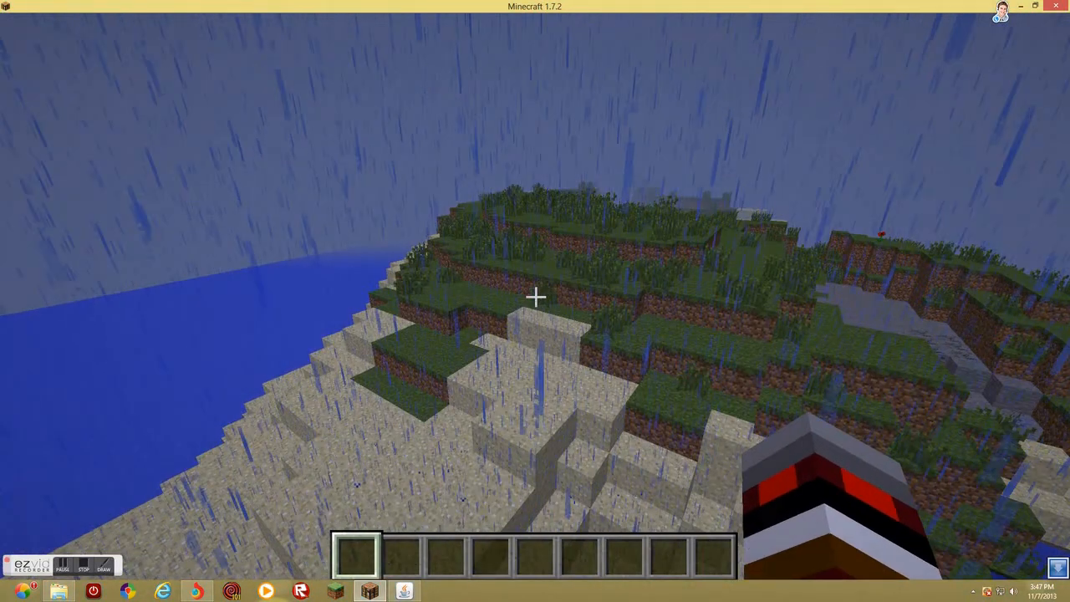
pyautogui.press('Escape')
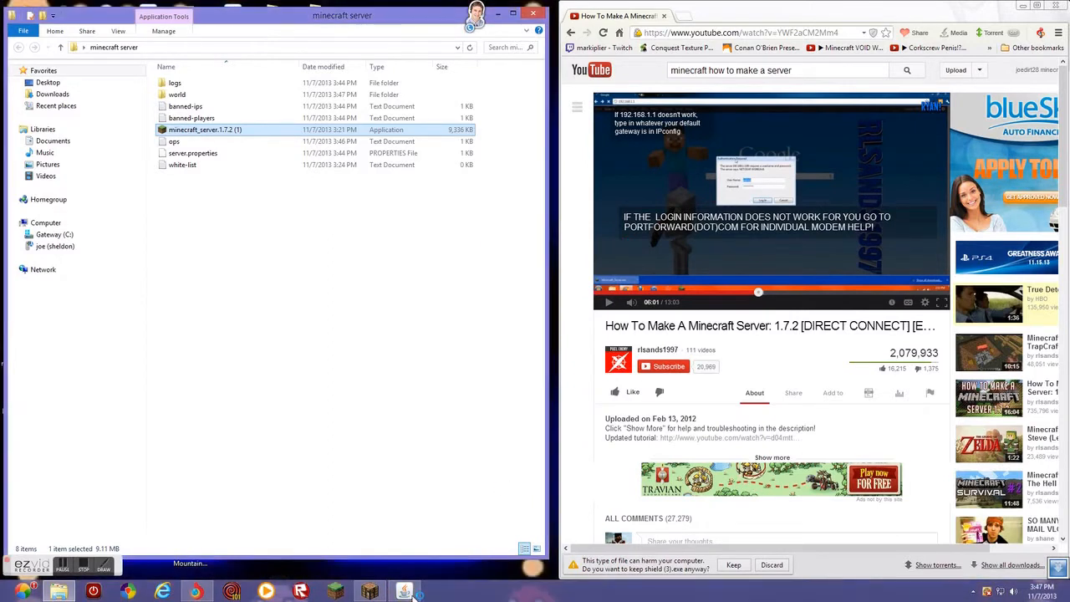
# Return to the paused Minecraft game from the server folder via the taskbar.
pyautogui.click(405, 592)
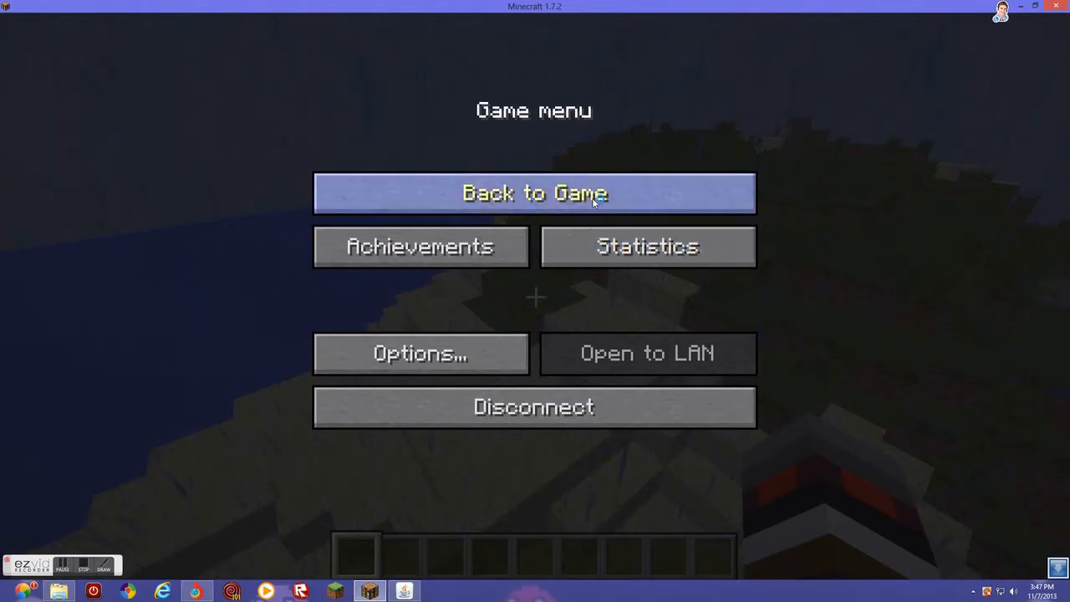
pyautogui.click(534, 194)
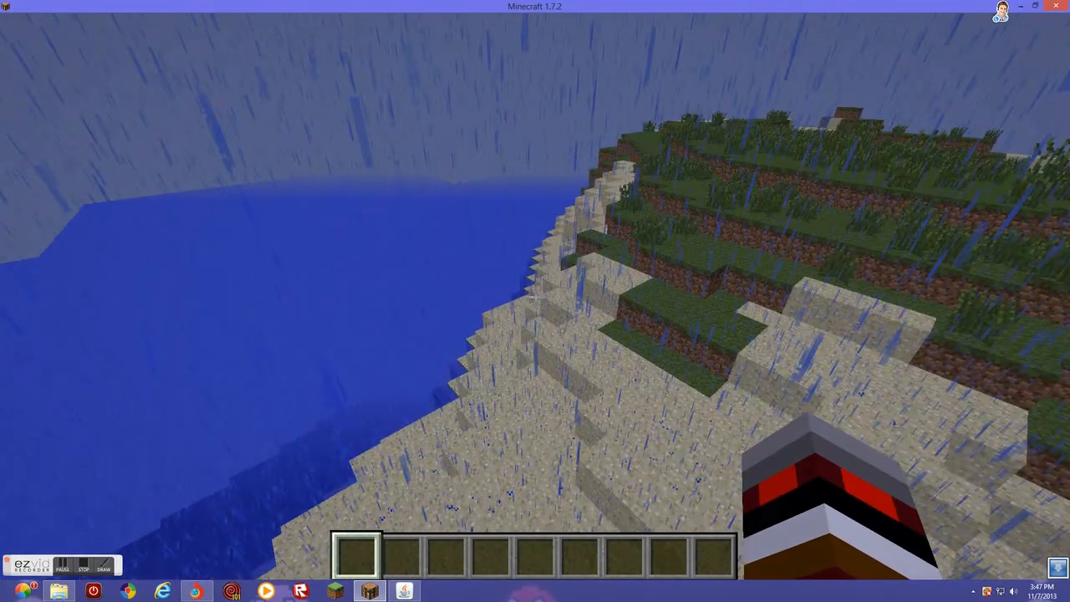
pyautogui.press('Escape')
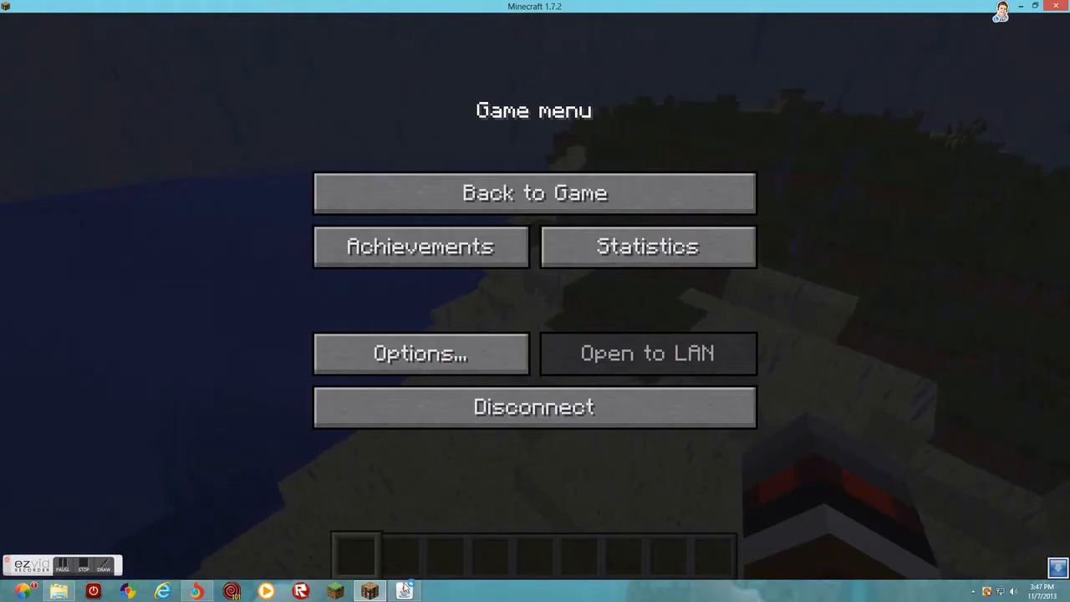